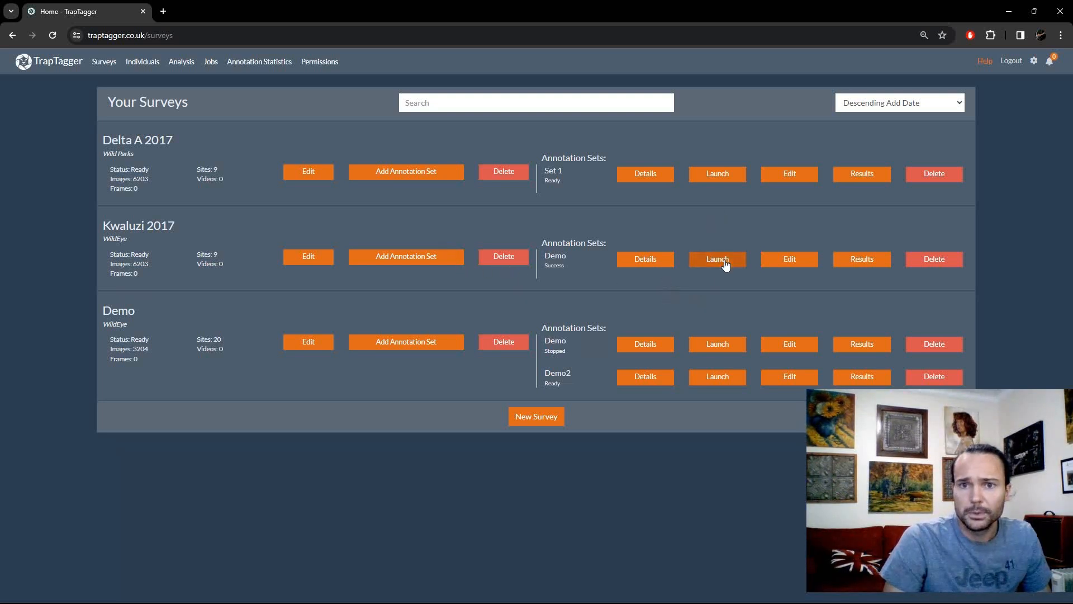
- Open the manual annotation launch form for the Kwaluzi 2017 Demo annotation set
left_click(717, 259)
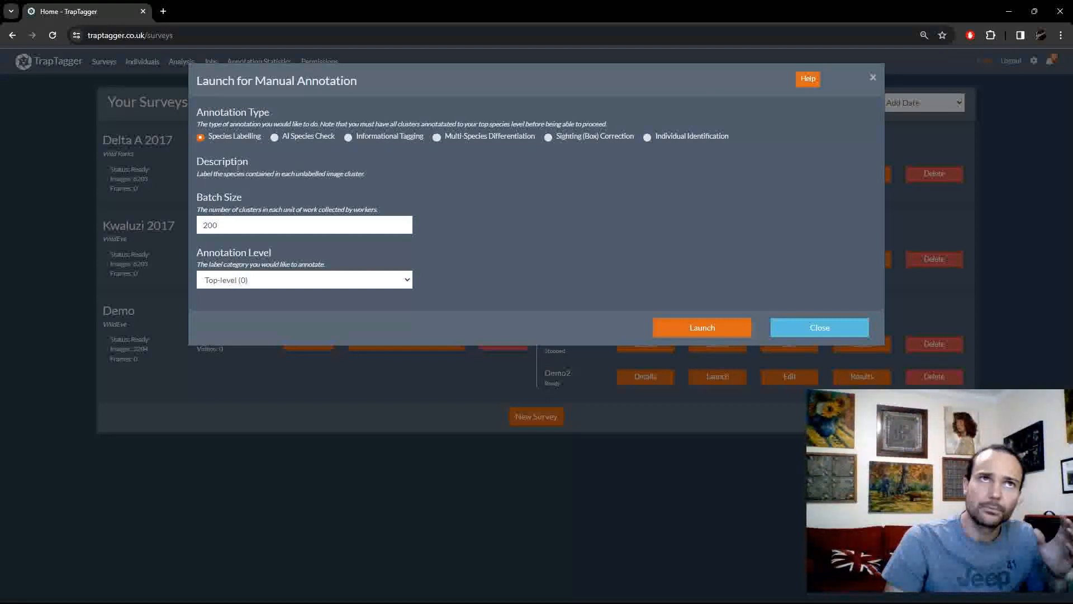
mouse_move(669, 179)
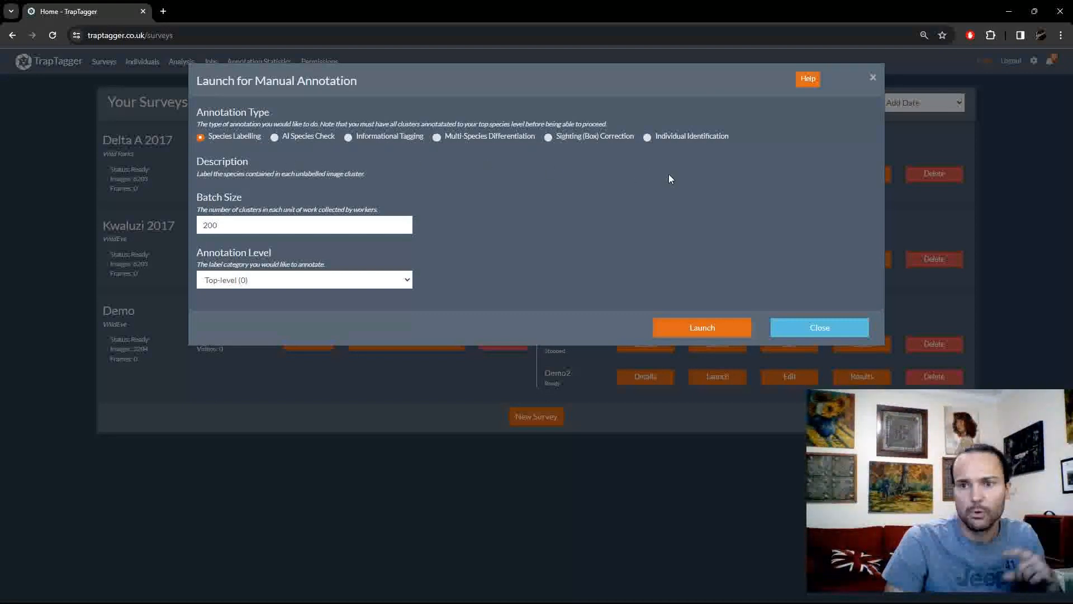
mouse_move(233, 141)
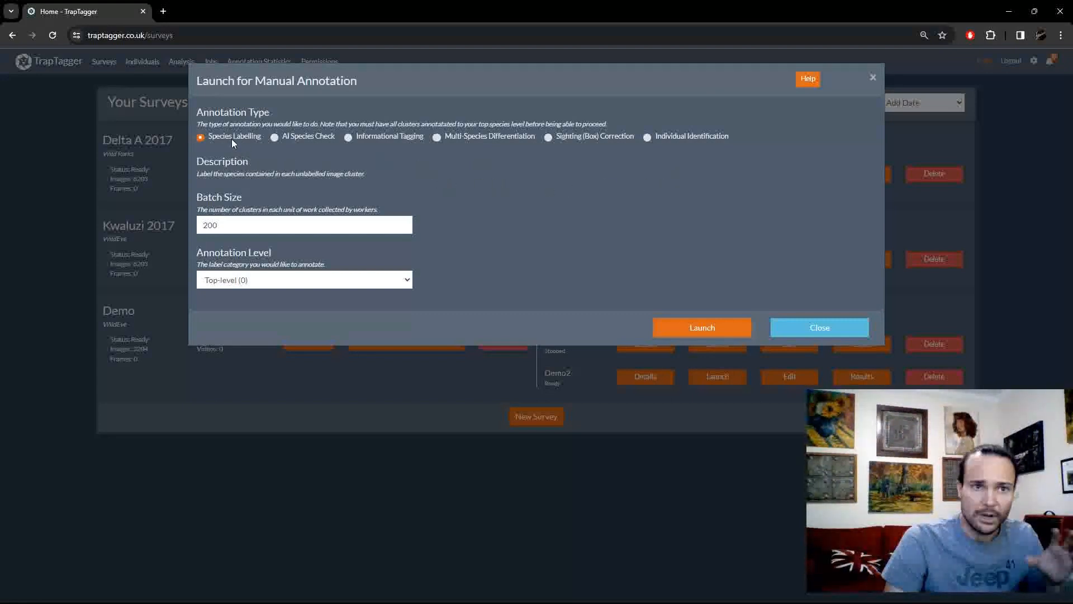
mouse_move(301, 142)
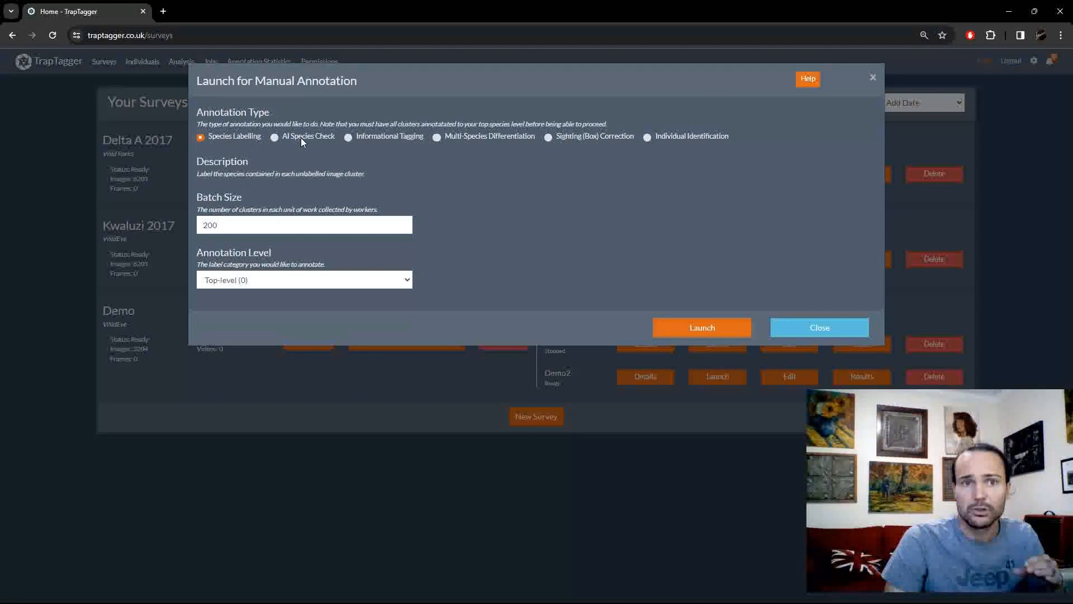
left_click(275, 136)
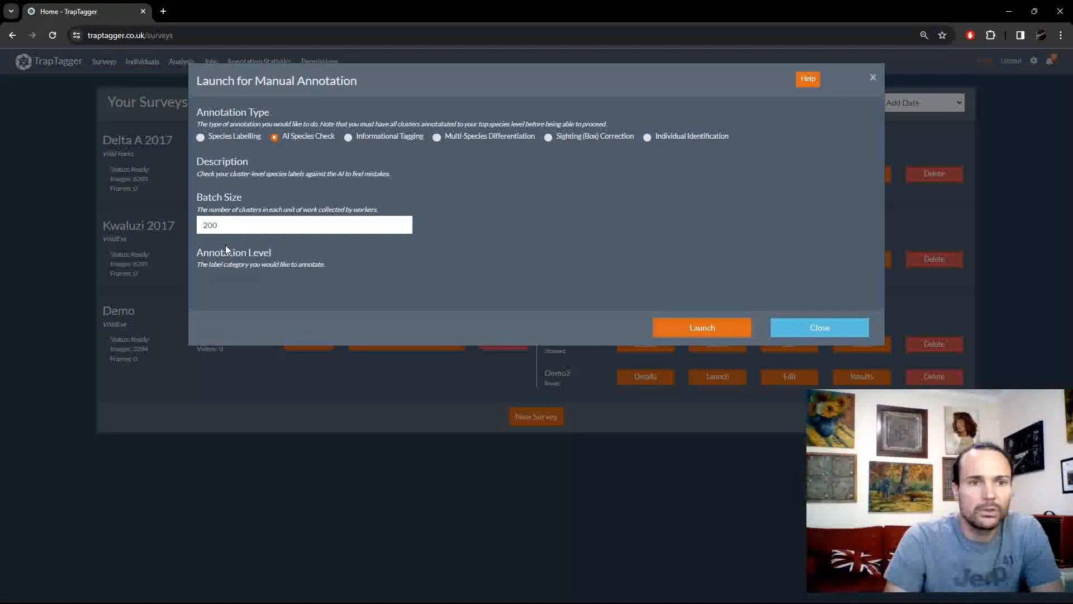
mouse_move(276, 296)
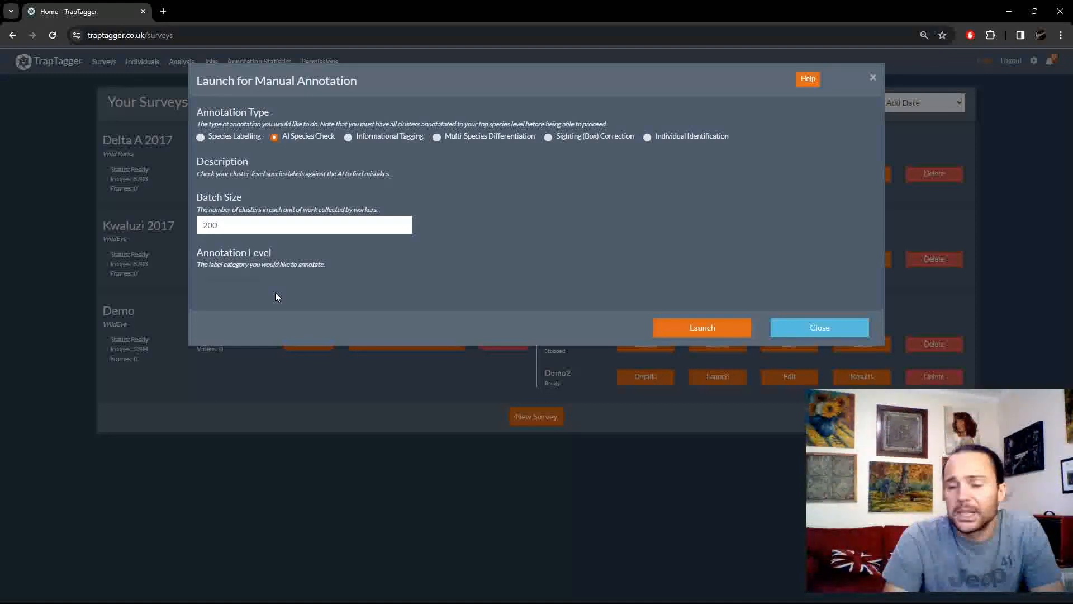
mouse_move(299, 291)
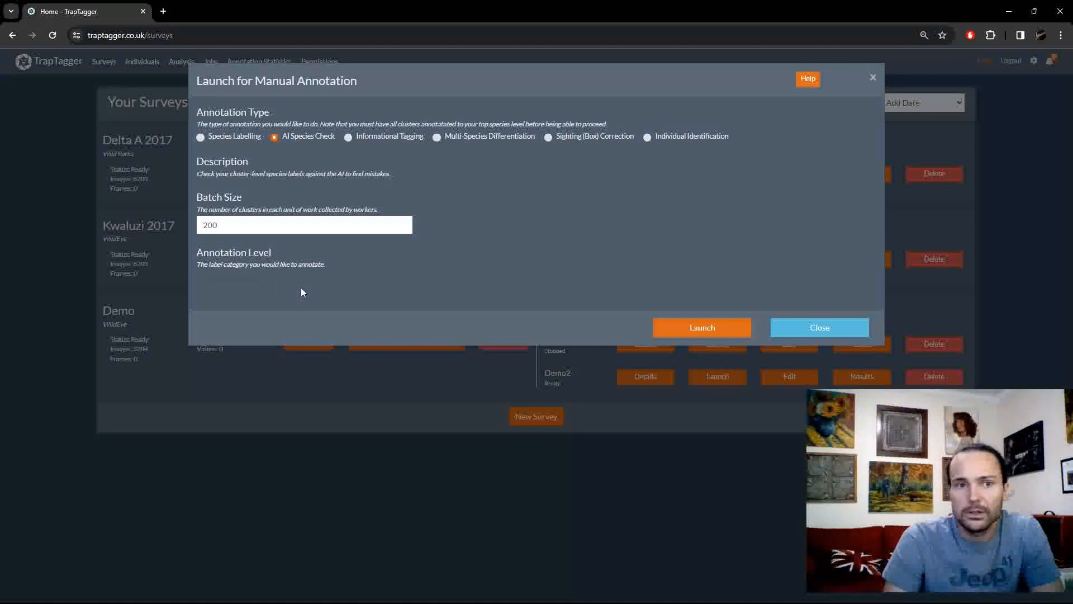
mouse_move(701, 332)
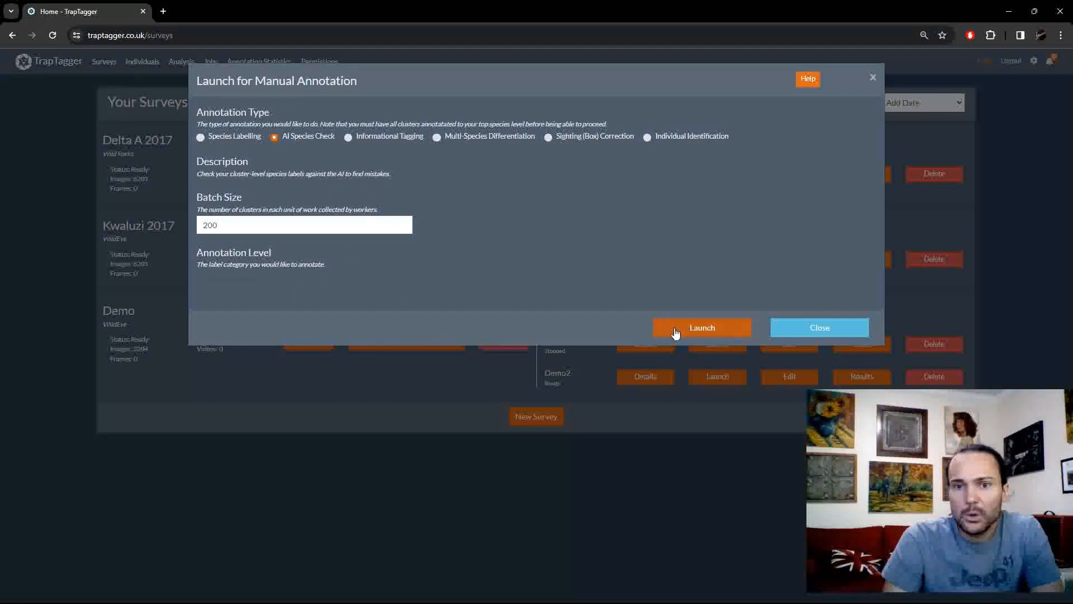
- Launch the Kwaluzi 2017 AI Species Check with 56 clusters, then take that job from Jobs
left_click(820, 327)
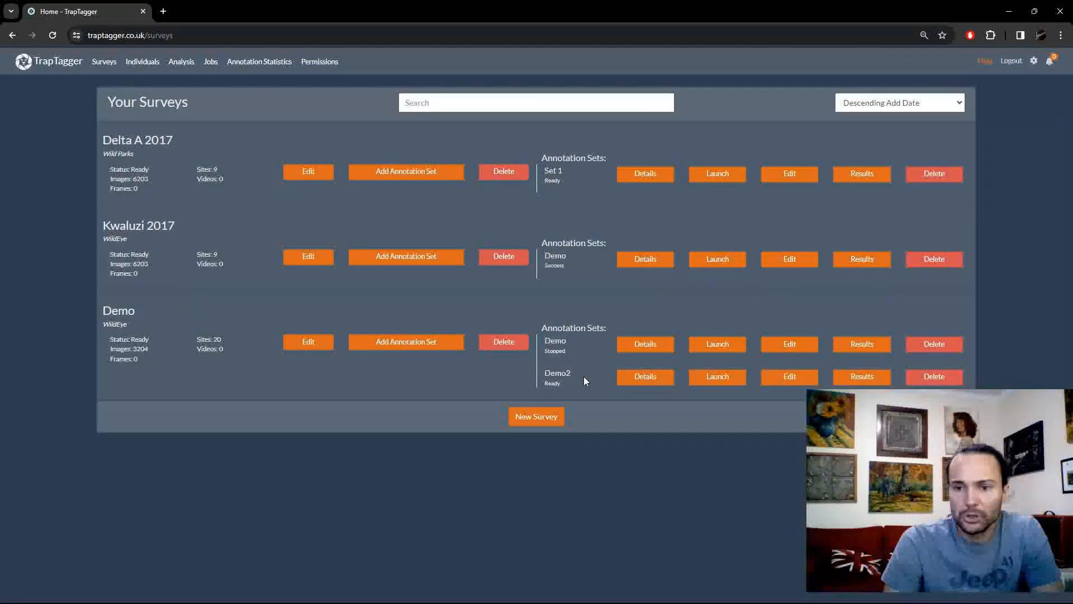
left_click(716, 259)
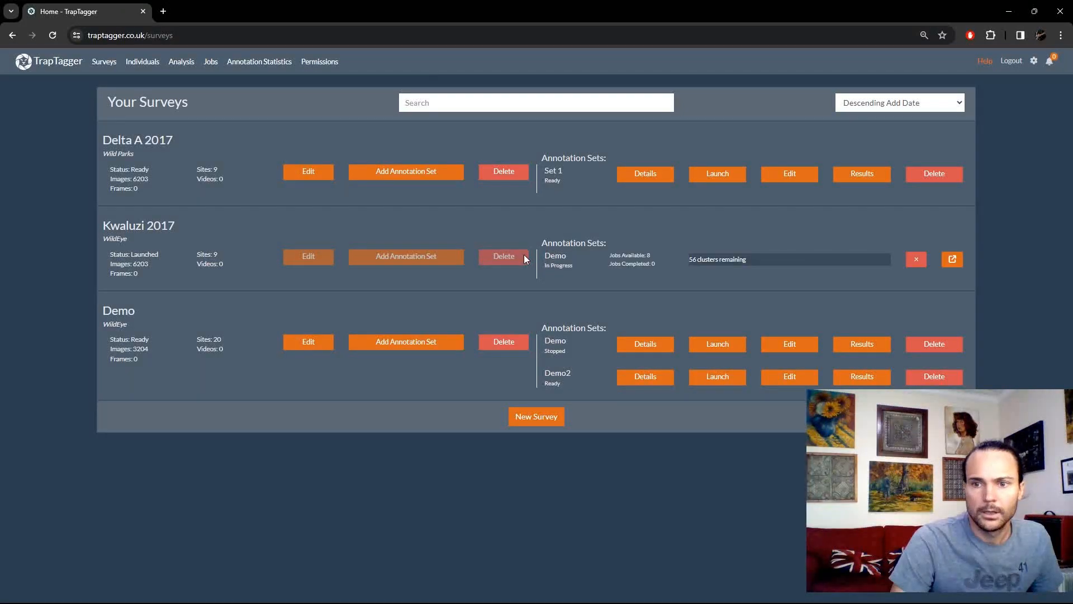
mouse_move(401, 192)
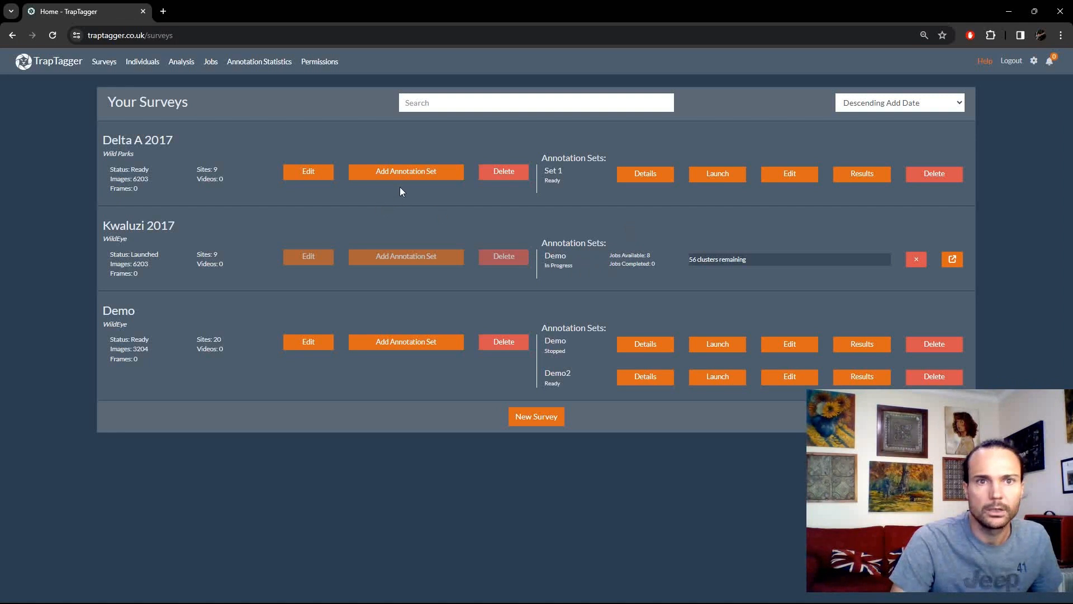
left_click(210, 62)
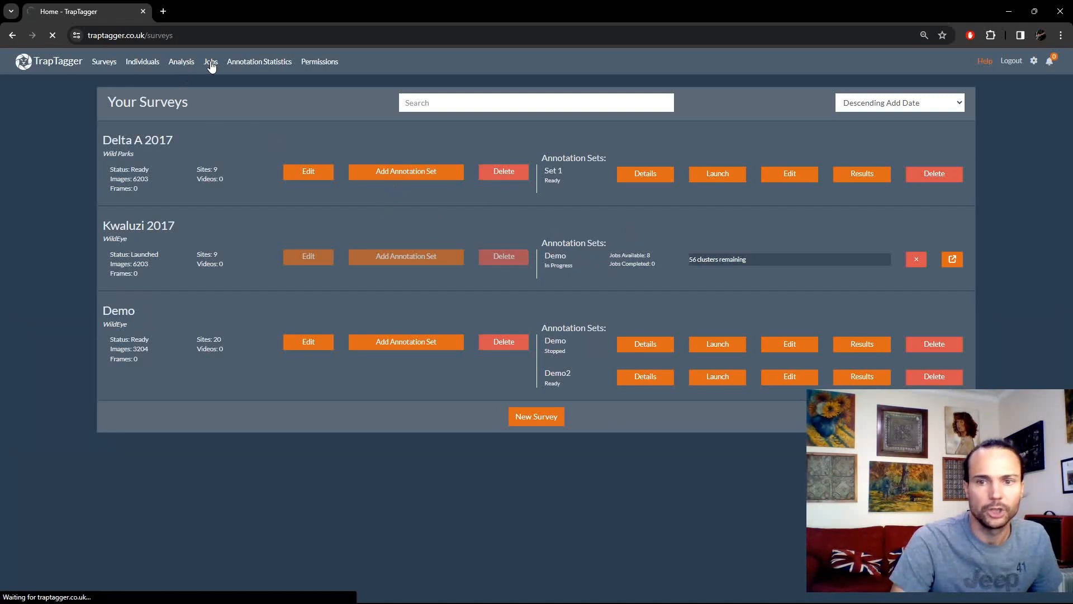
left_click(211, 61)
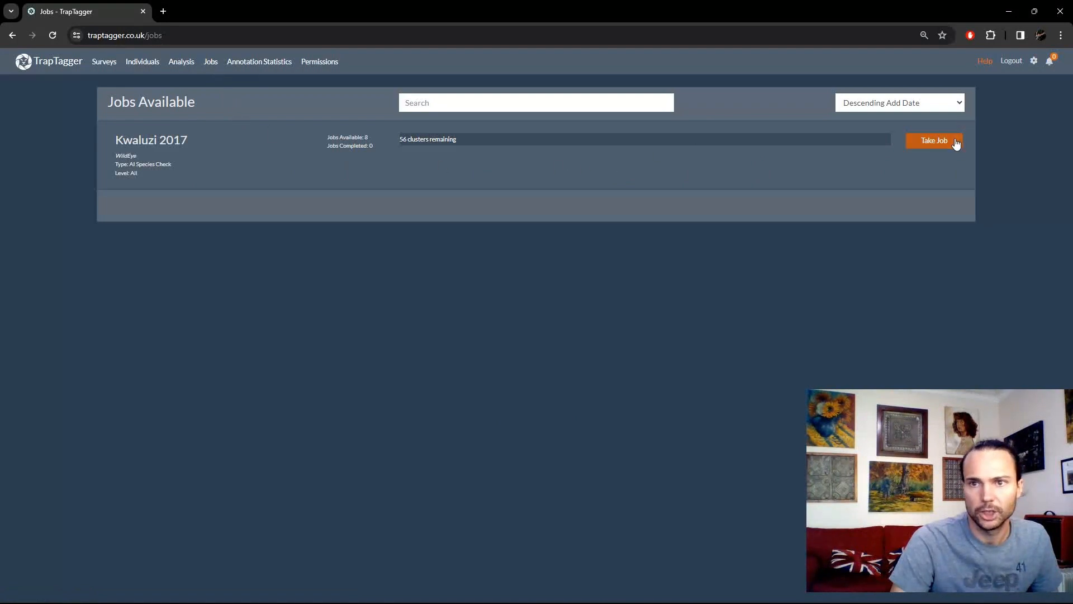
left_click(933, 140)
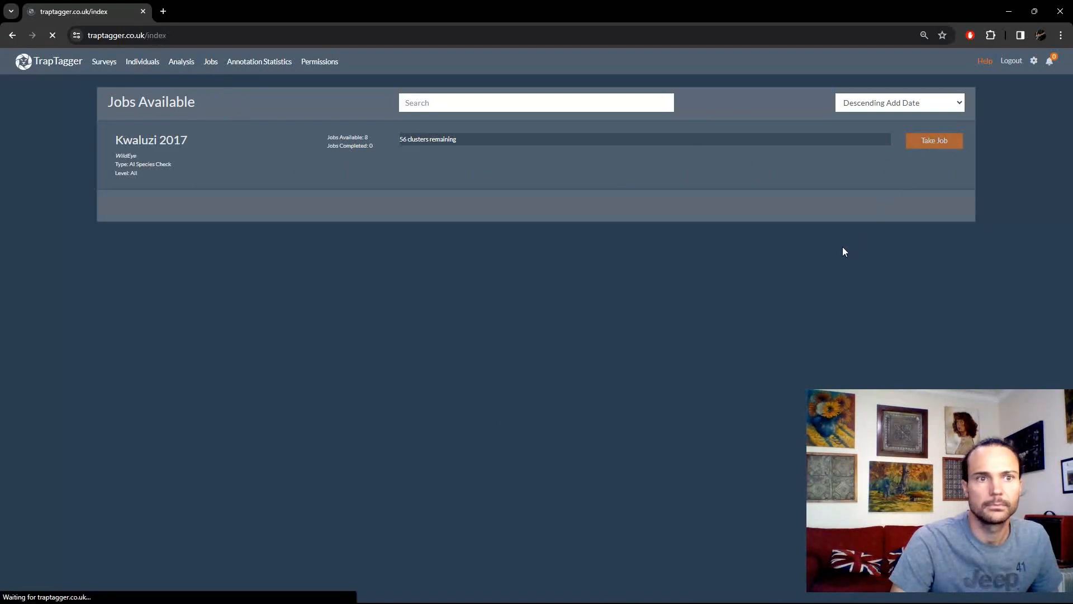
left_click(932, 141)
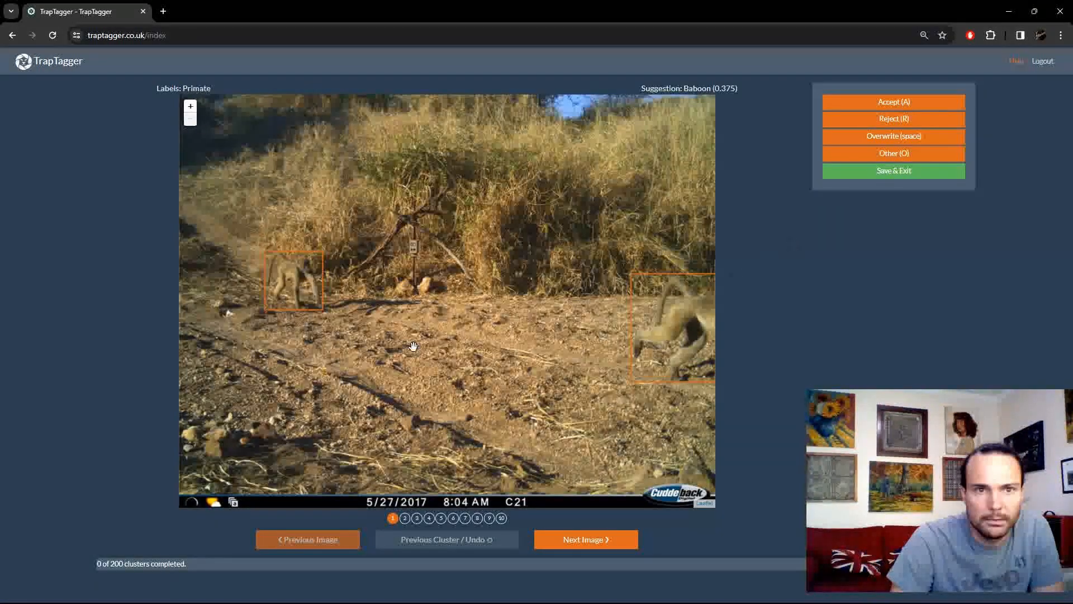
mouse_move(363, 323)
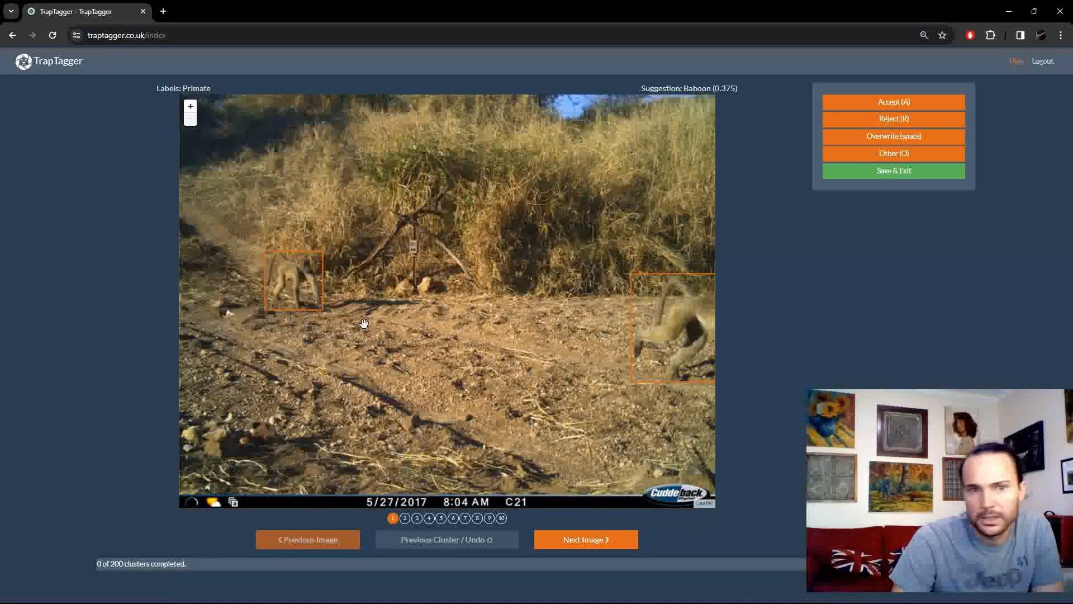
mouse_move(175, 6)
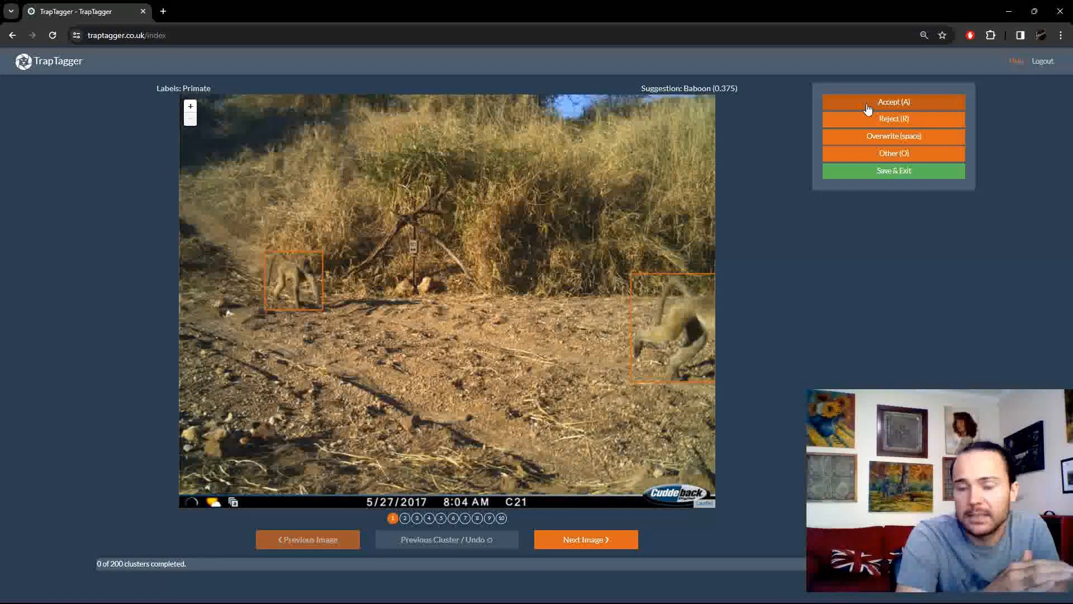
mouse_move(672, 112)
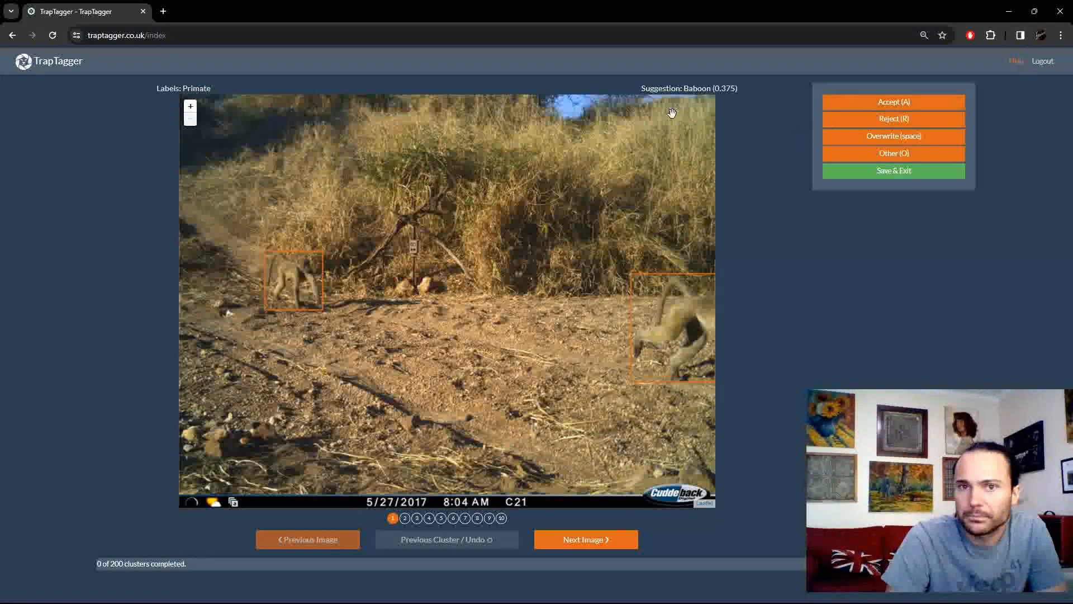
mouse_move(163, 88)
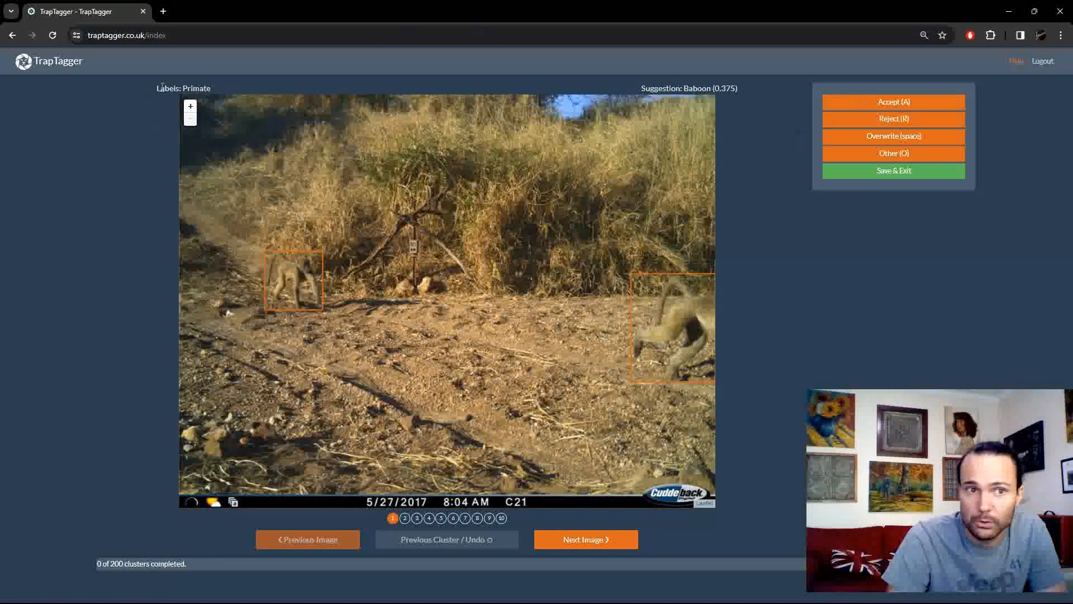
mouse_move(772, 203)
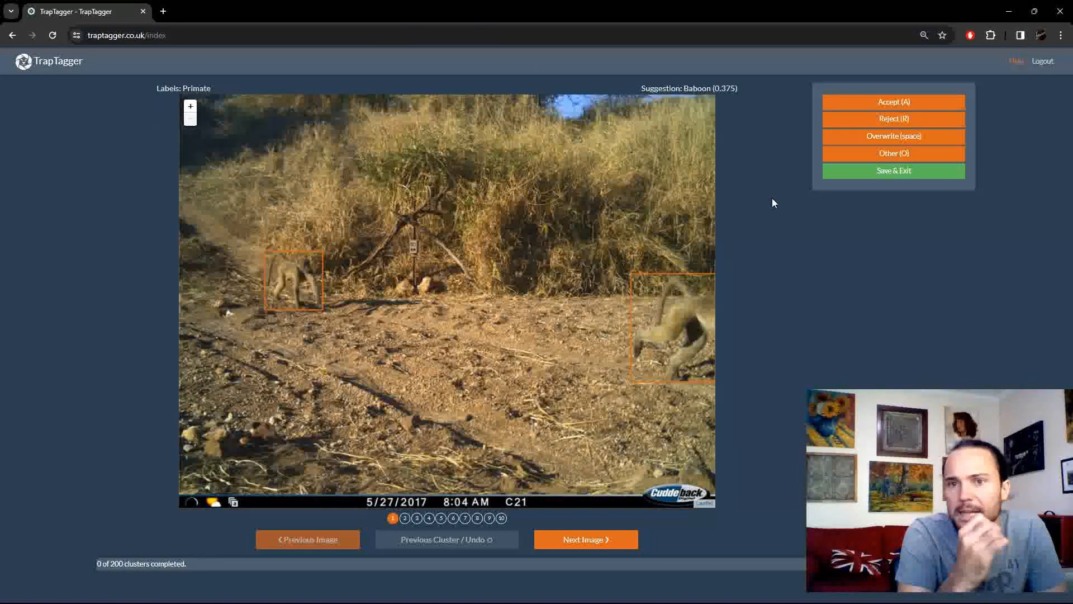
mouse_move(190, 92)
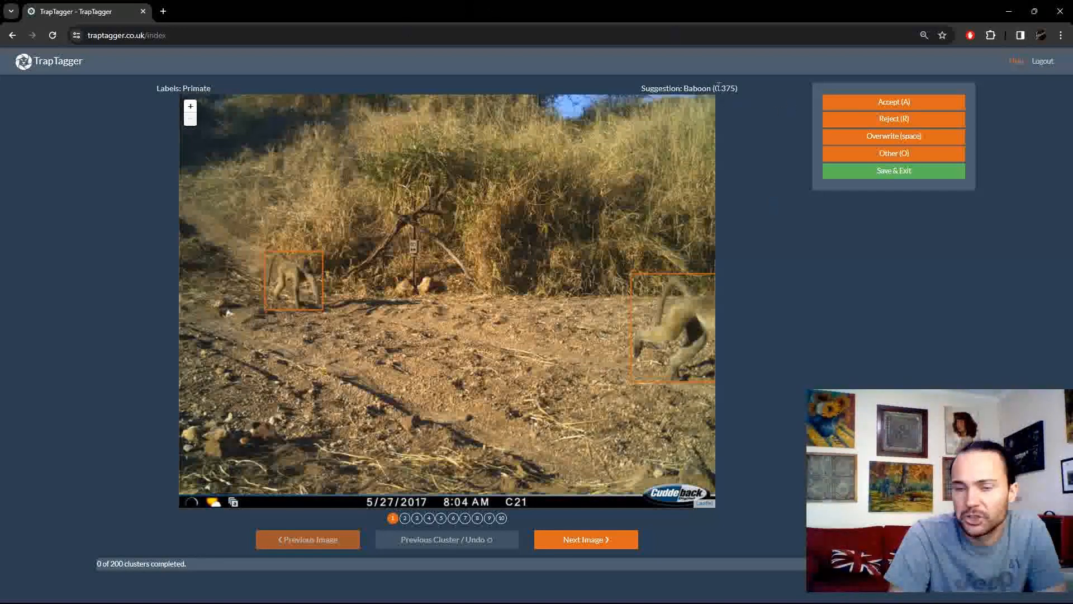
mouse_move(728, 106)
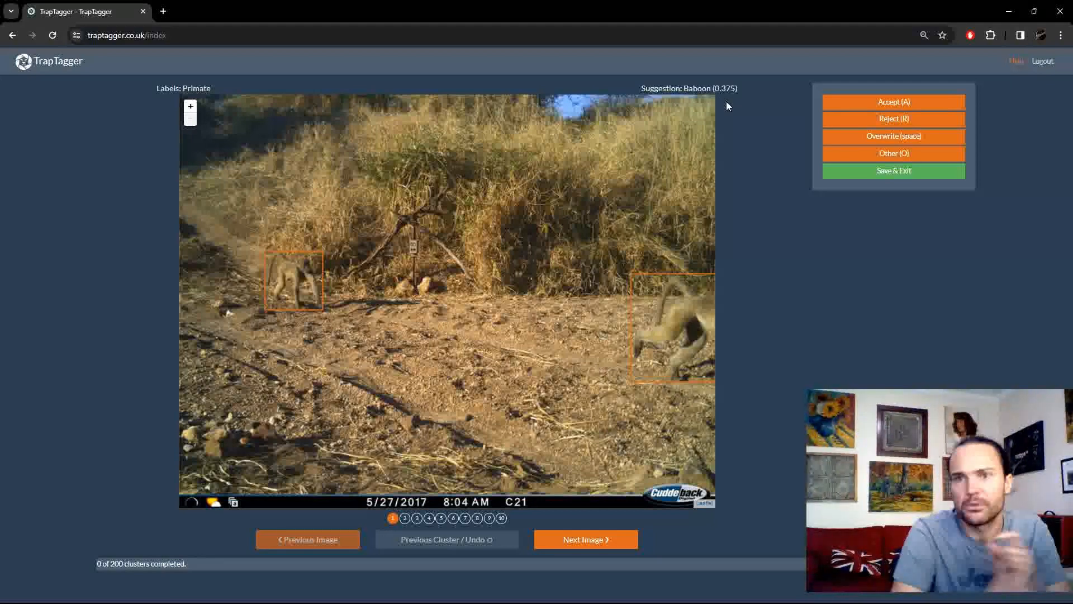
mouse_move(859, 122)
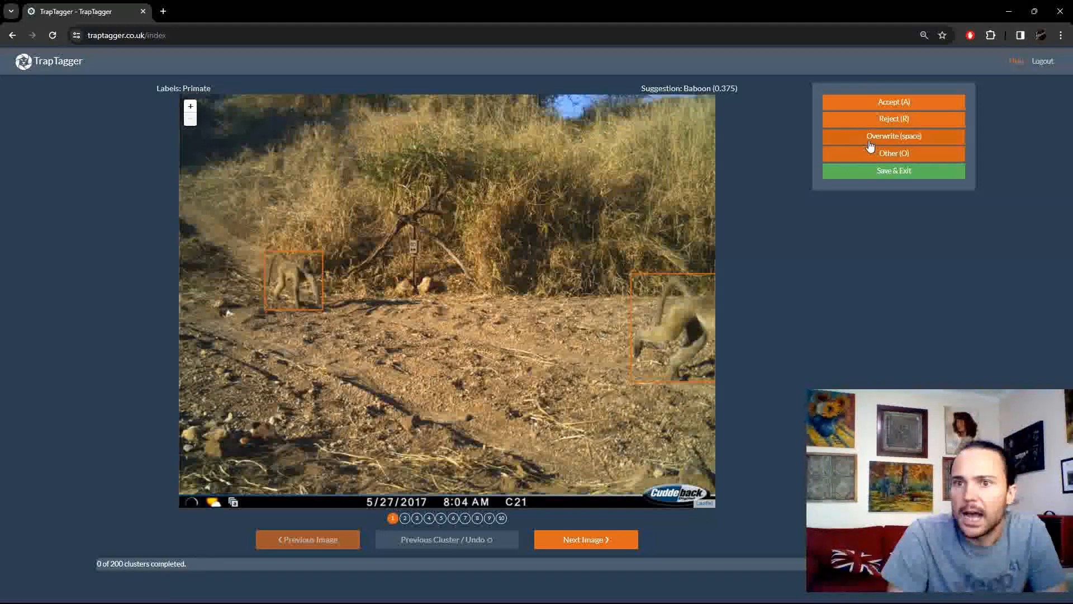
mouse_move(774, 262)
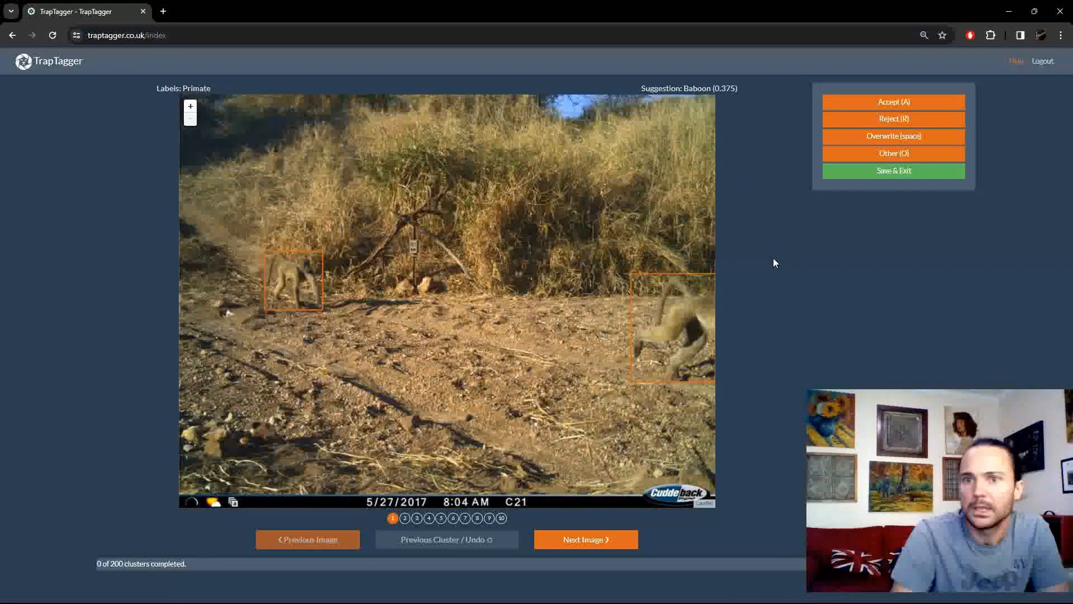
mouse_move(841, 183)
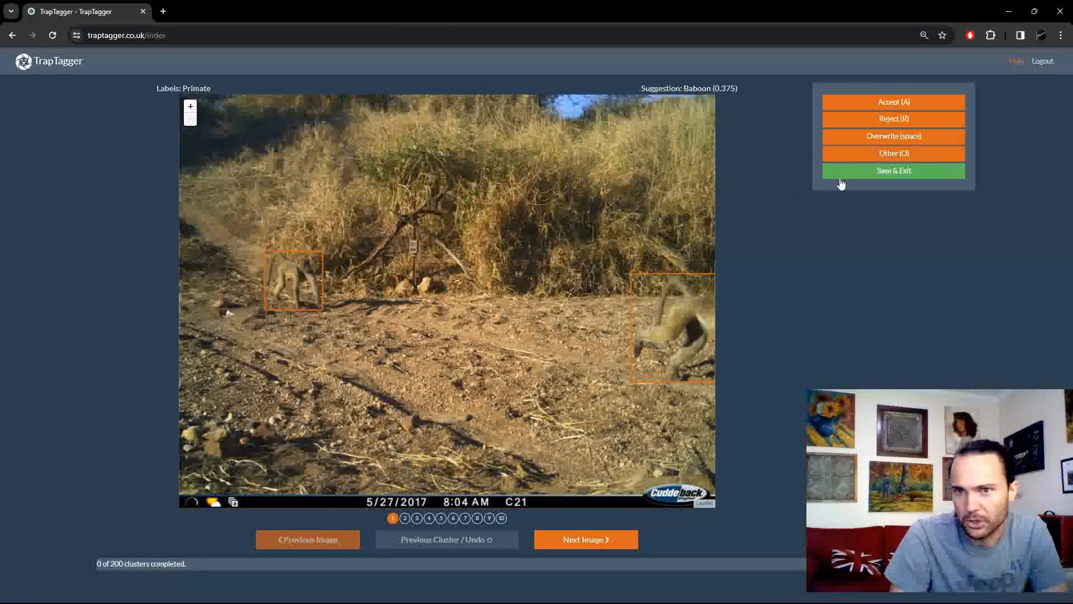
- Label the first baboon-suggested cluster as Reedbuck via Other, then recheck it with Previous Cluster
left_click(893, 136)
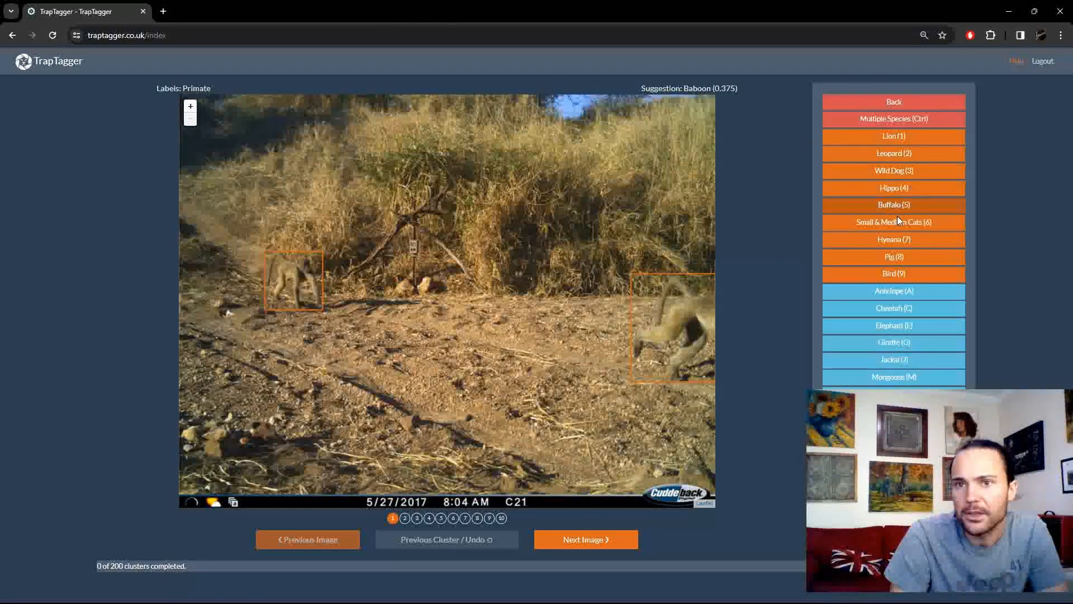
mouse_move(872, 60)
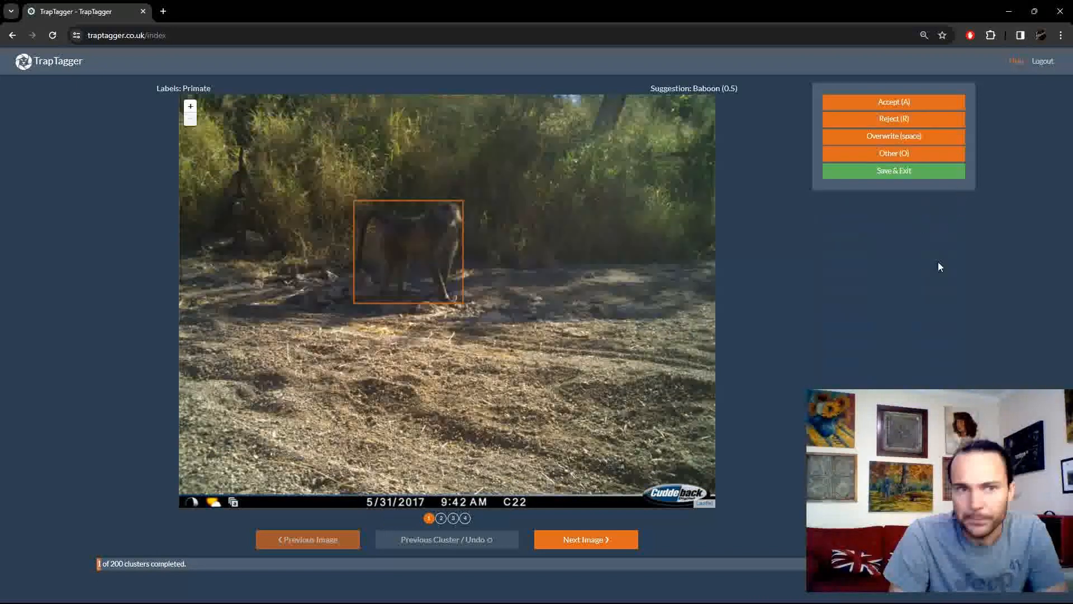
left_click(585, 539)
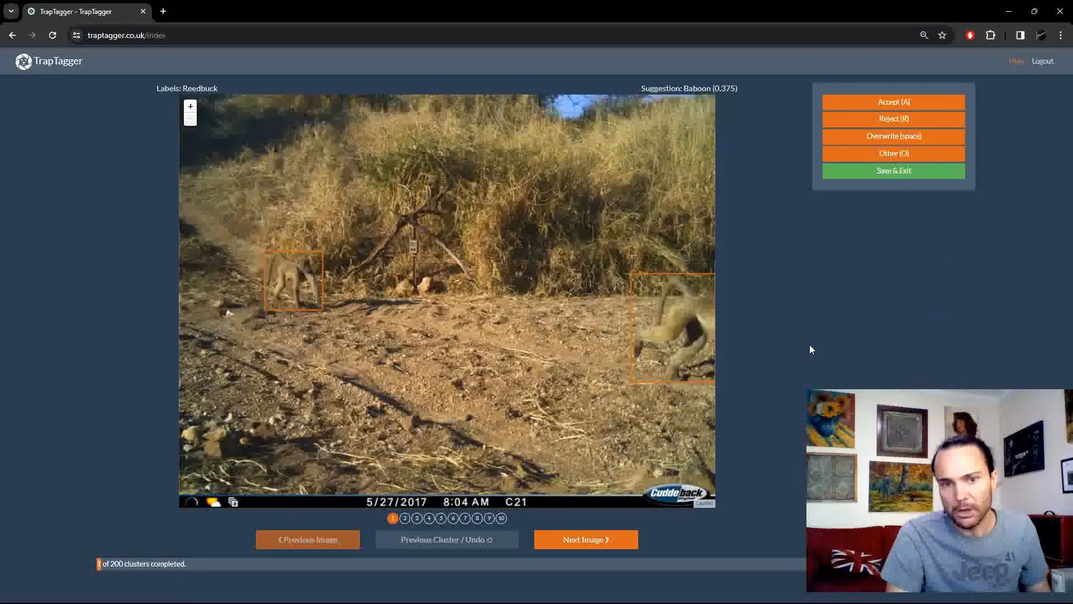
mouse_move(581, 61)
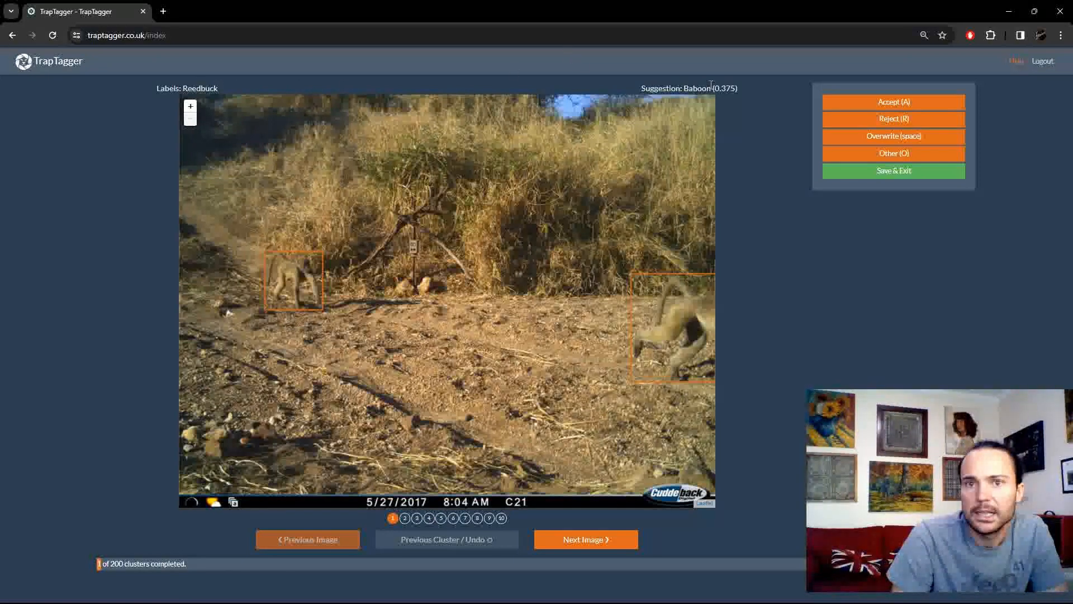
mouse_move(791, 315)
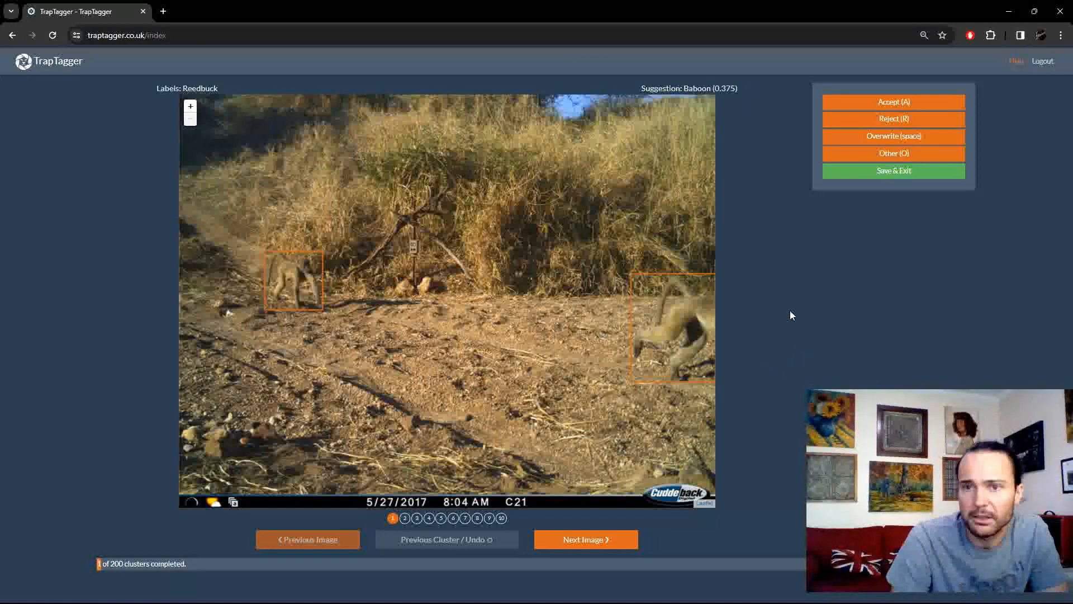
mouse_move(768, 123)
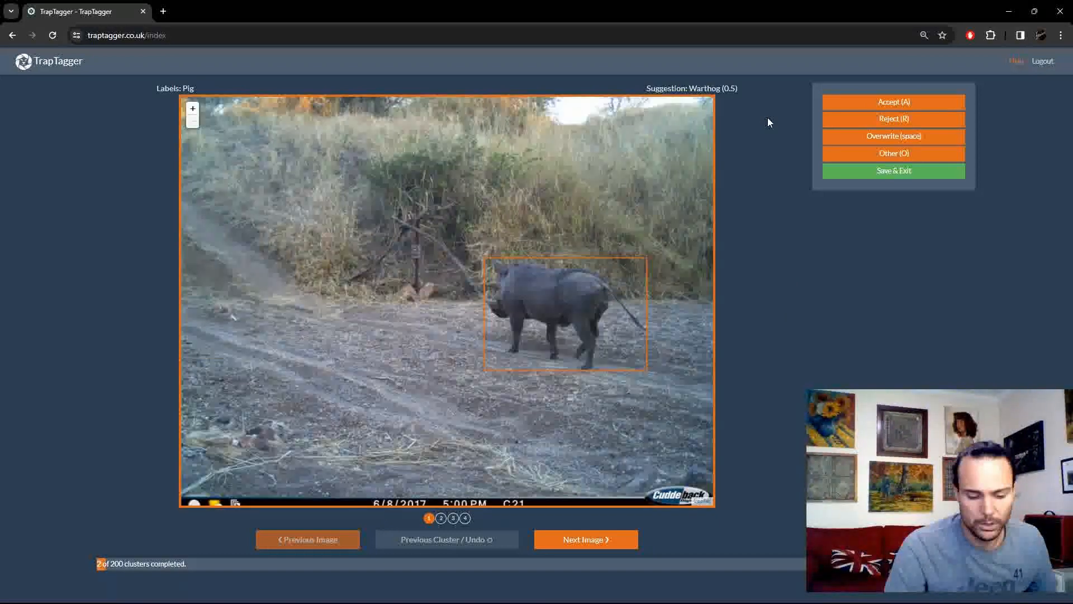
- Accept the Warthog suggestion for the pig cluster
left_click(585, 539)
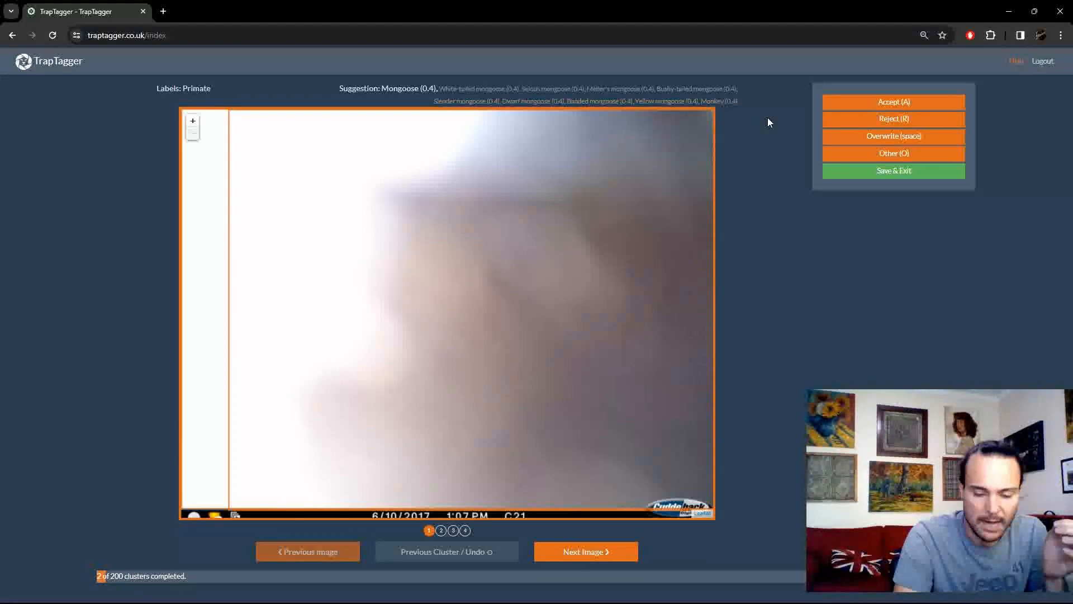
- View the second image of the Mongoose-suggested primate cluster
left_click(585, 551)
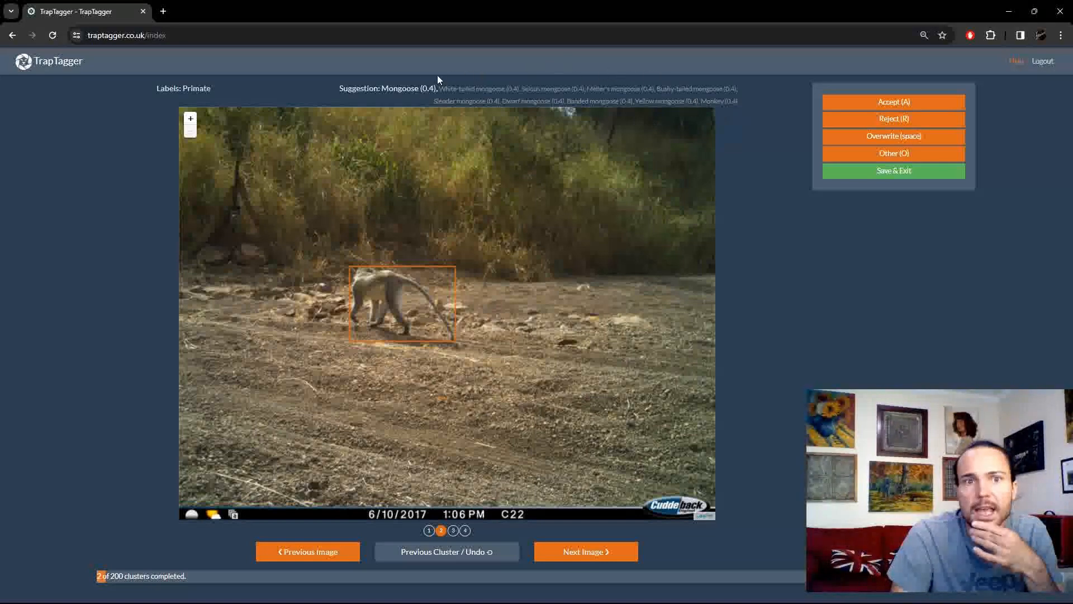
mouse_move(397, 99)
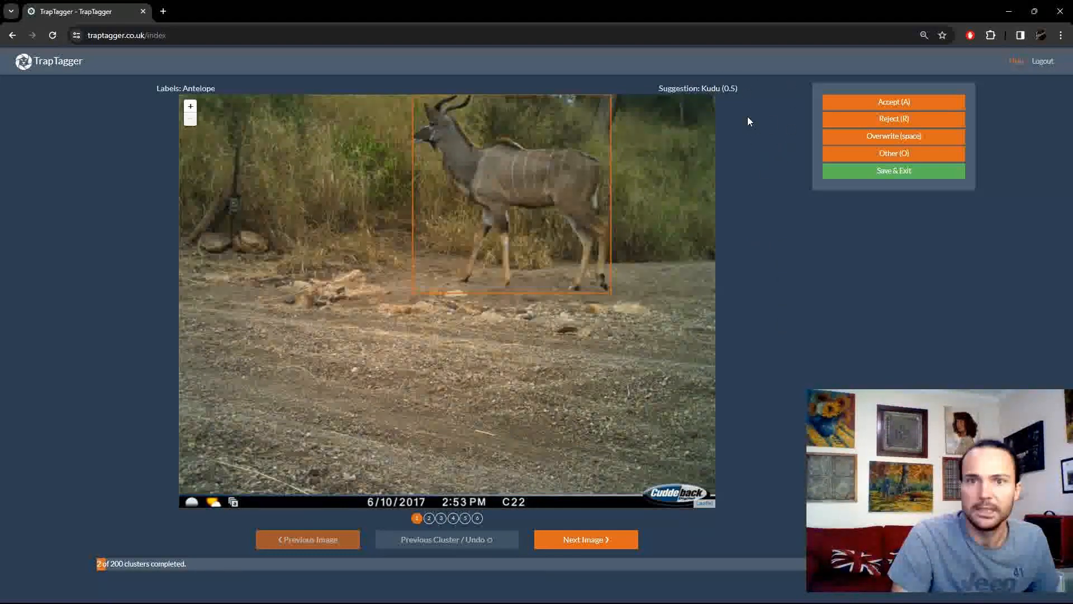
- Accept Kudu and Baboon for the next two clusters, then view the new baboon cluster's second image
left_click(585, 539)
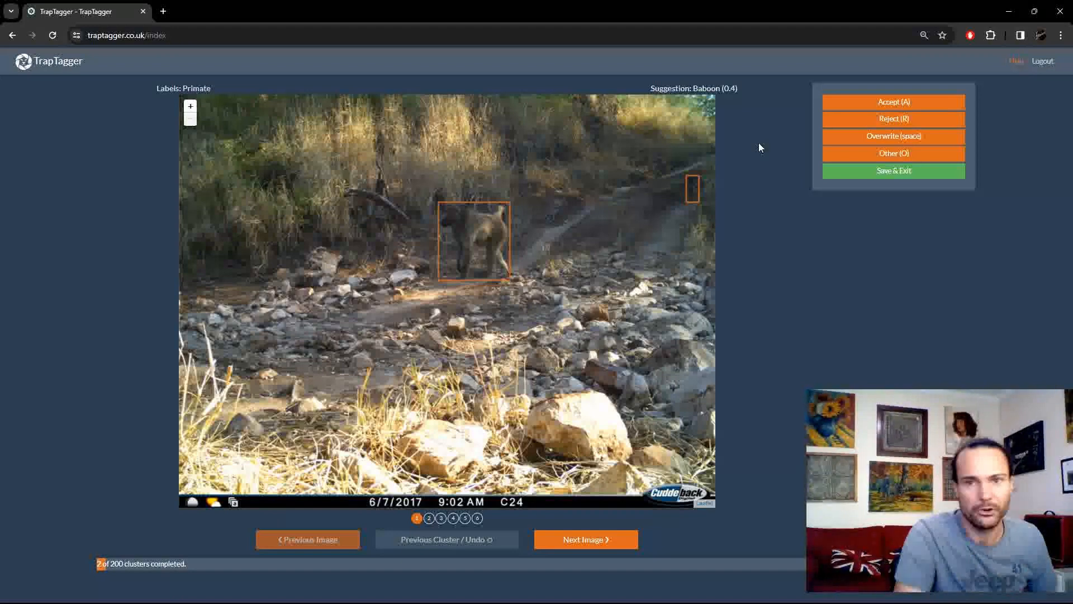
left_click(585, 539)
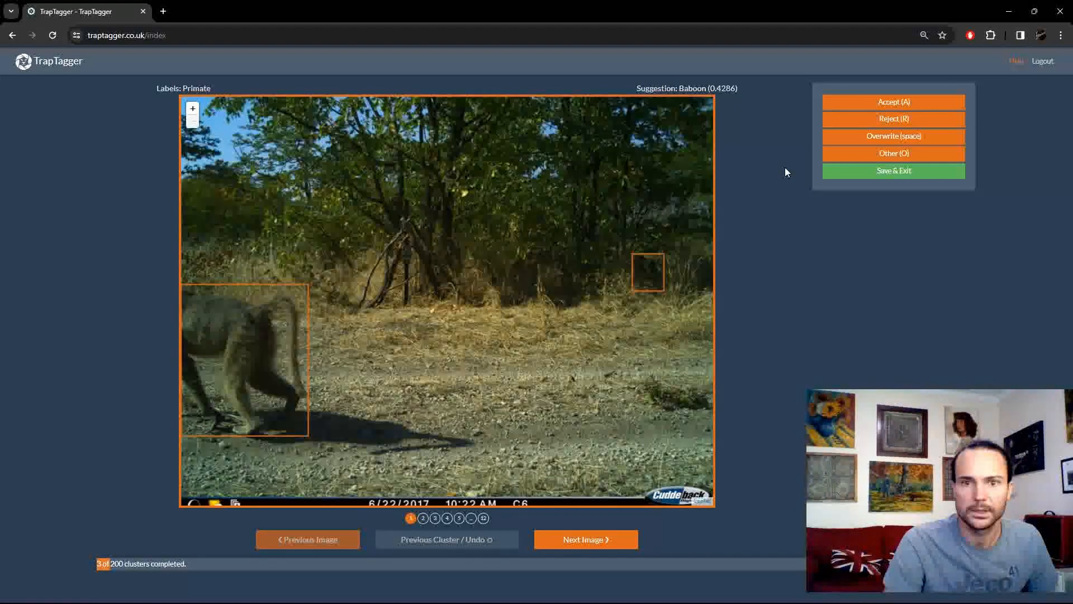
left_click(585, 539)
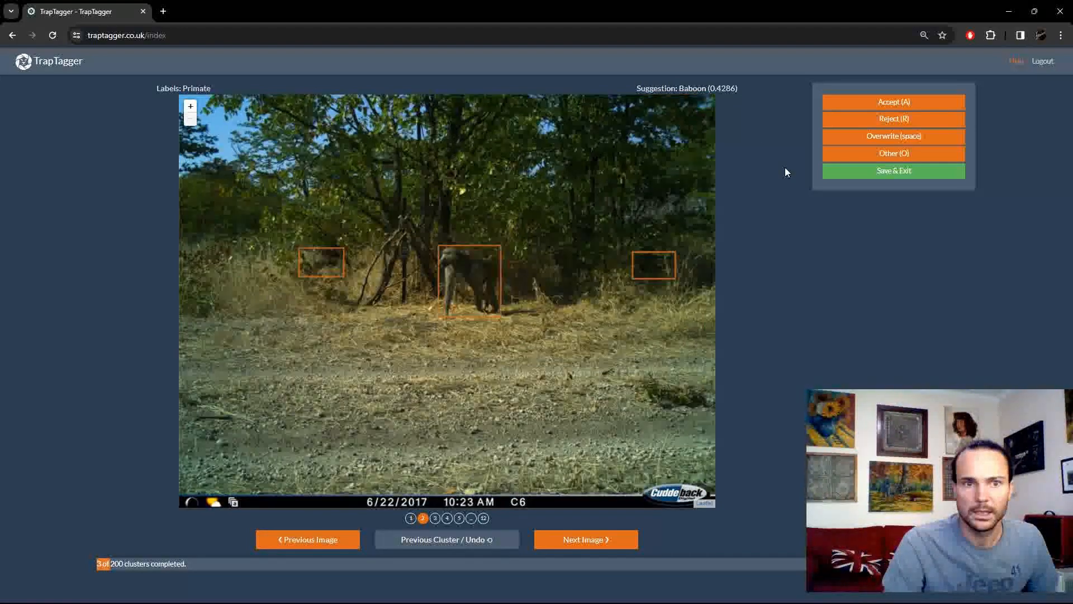